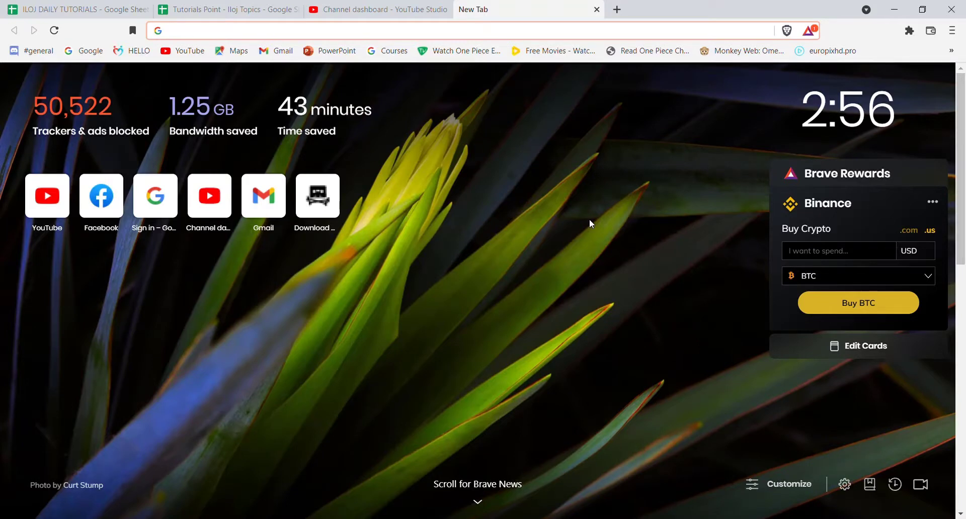
left_click(431, 30)
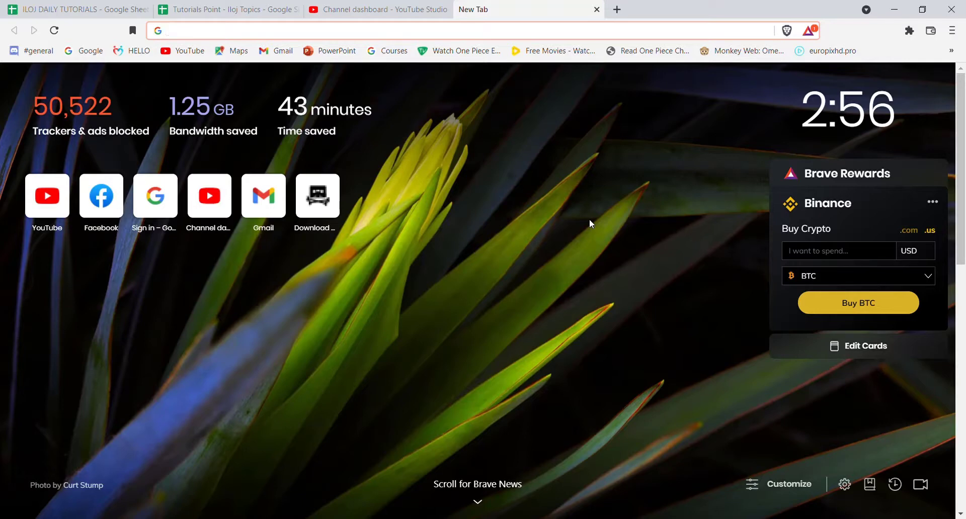
left_click(431, 30)
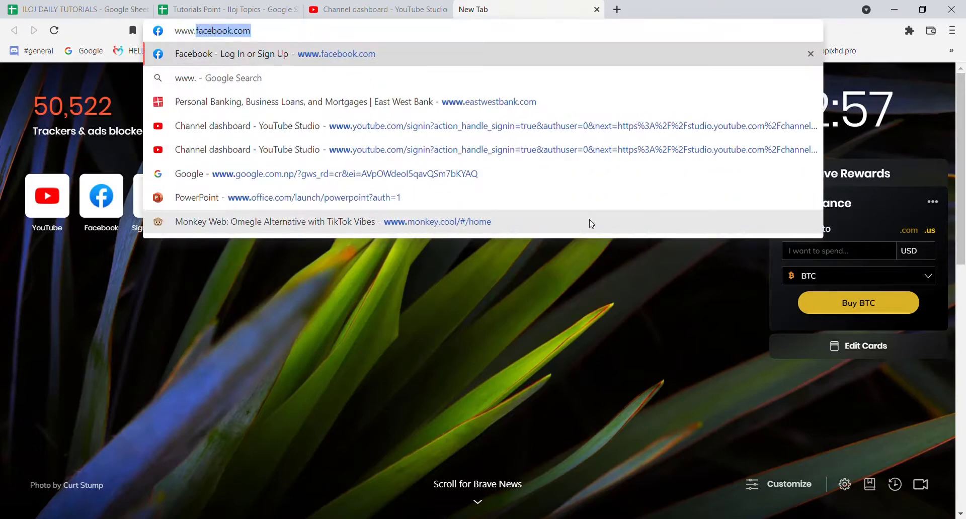
type("www.qib.com.")
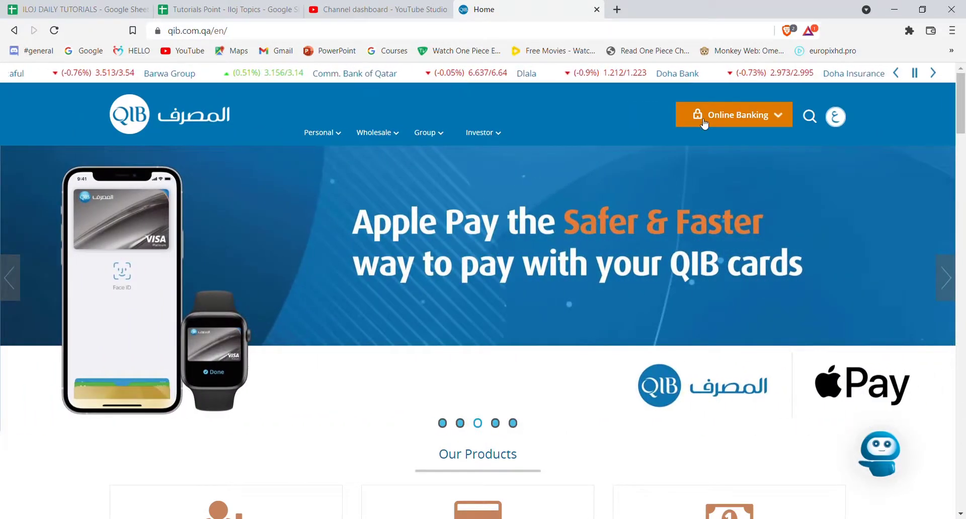
Expand the orange Online Banking dropdown listing Personal, Corporate, Absher Rewards and WPS Online
left_click(733, 116)
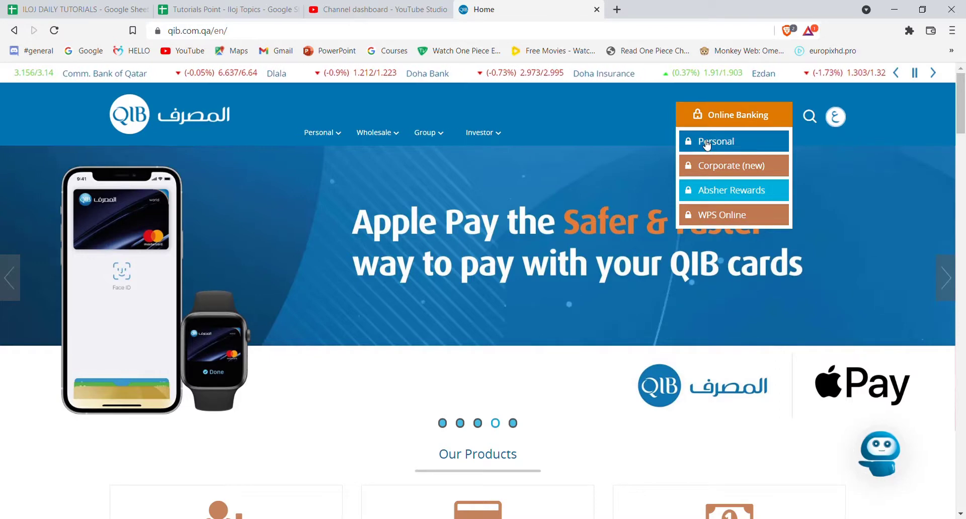
Choose Personal to open the ibank.qib.com.qa login page in a new tab
left_click(716, 141)
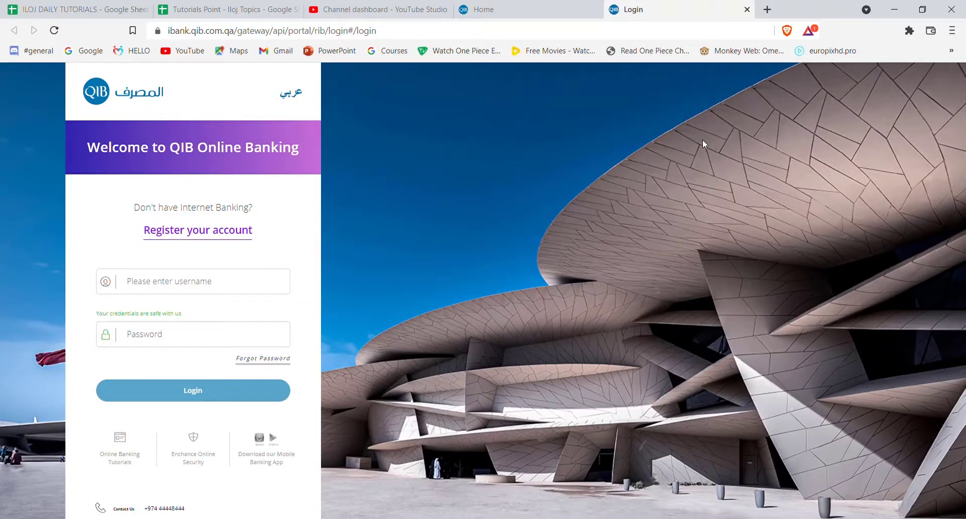
mouse_move(371, 316)
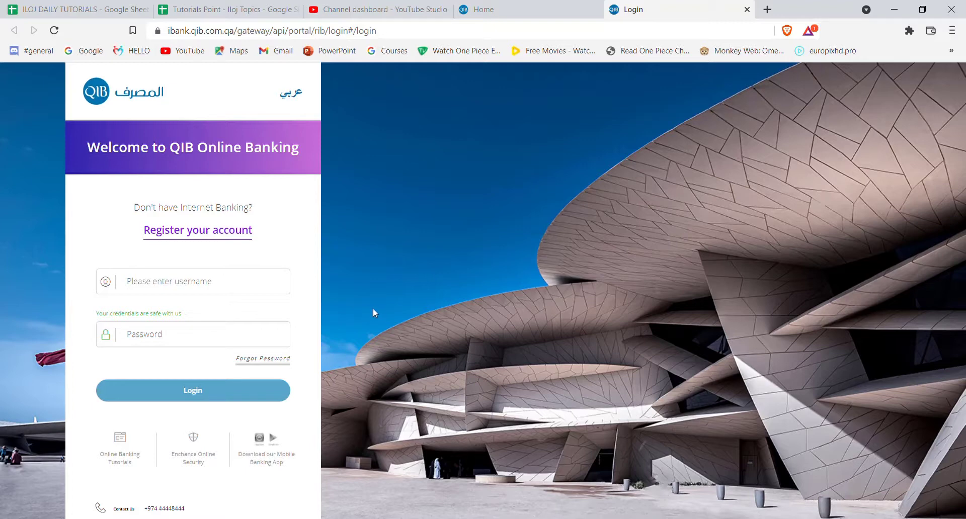
left_click(192, 281)
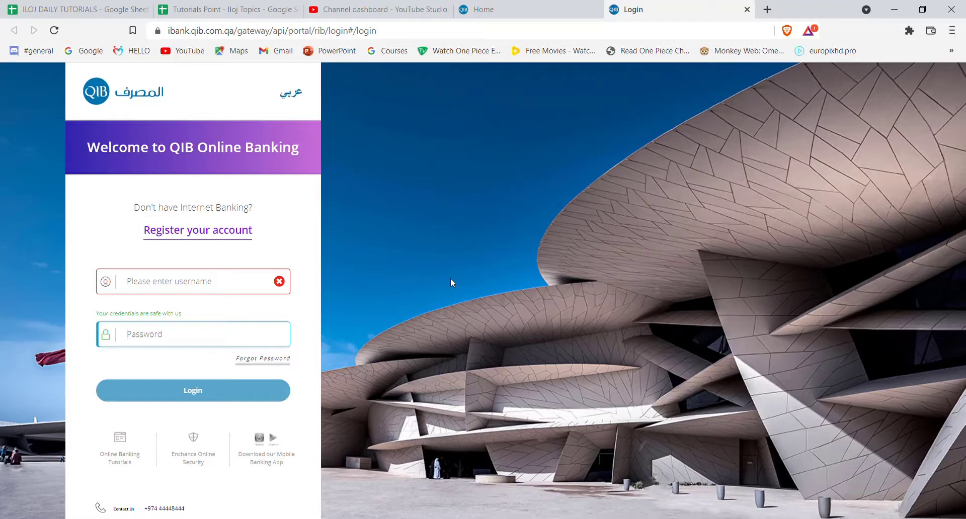
mouse_move(416, 283)
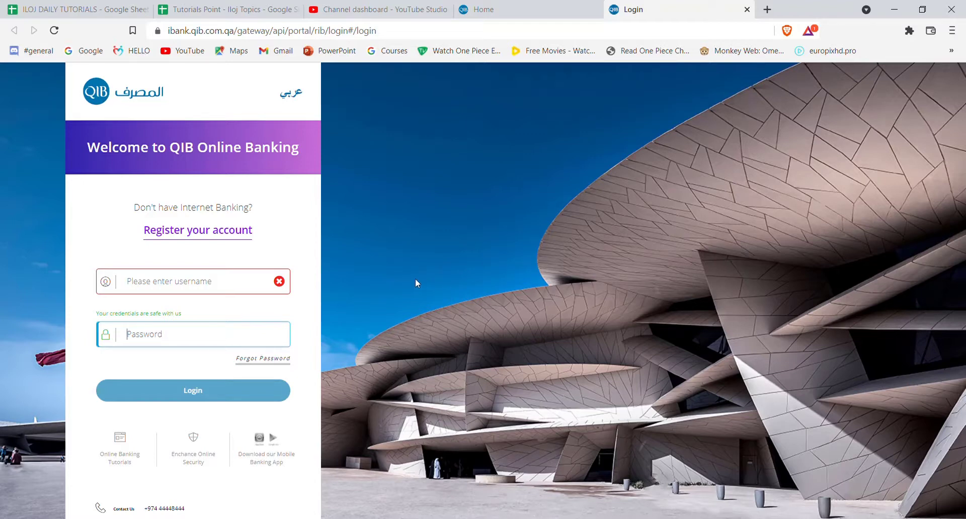
mouse_move(371, 327)
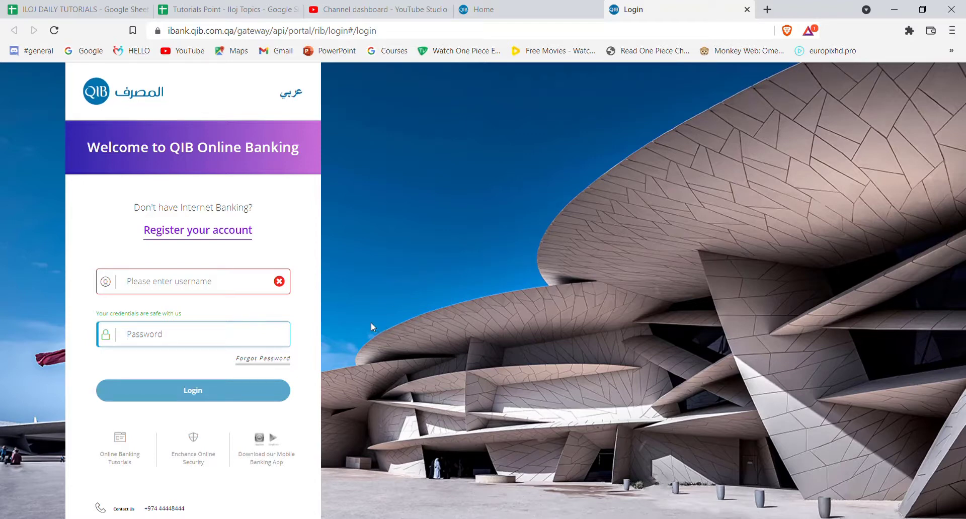
mouse_move(350, 330)
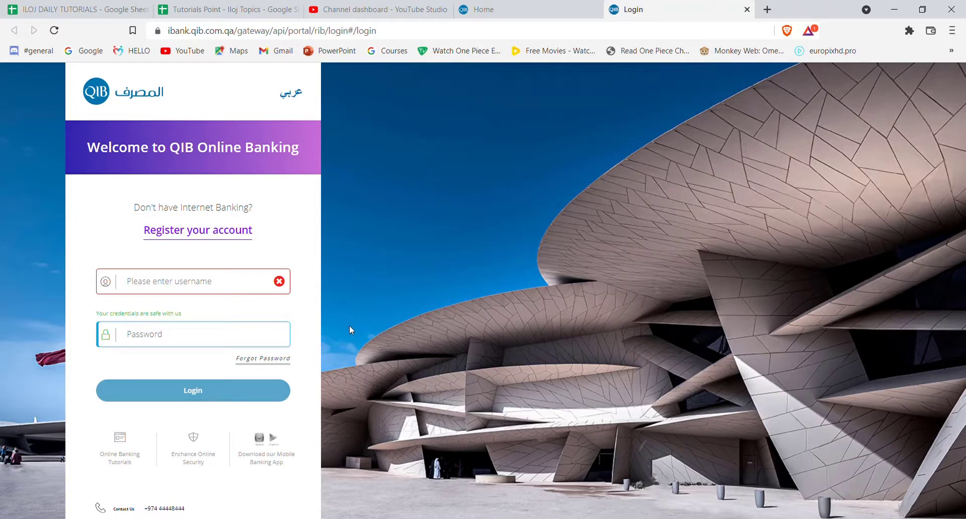
mouse_move(939, 228)
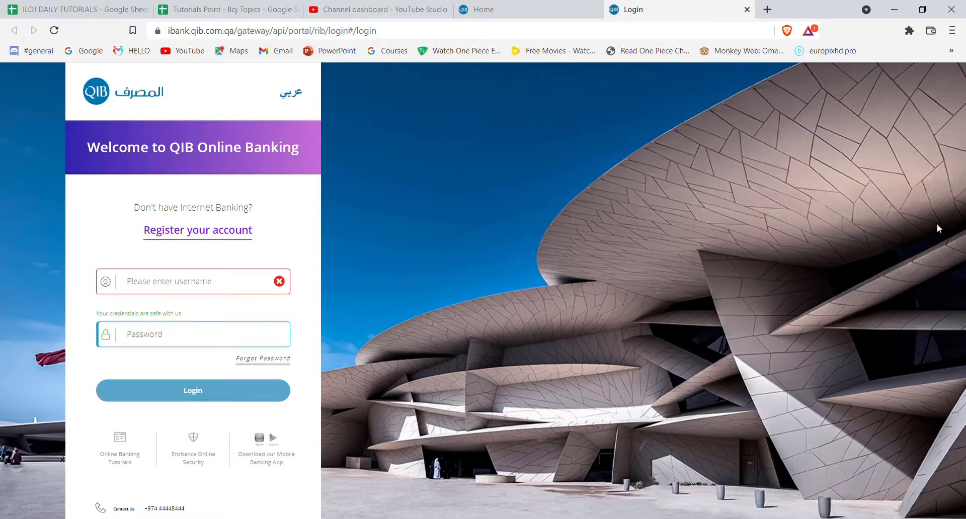